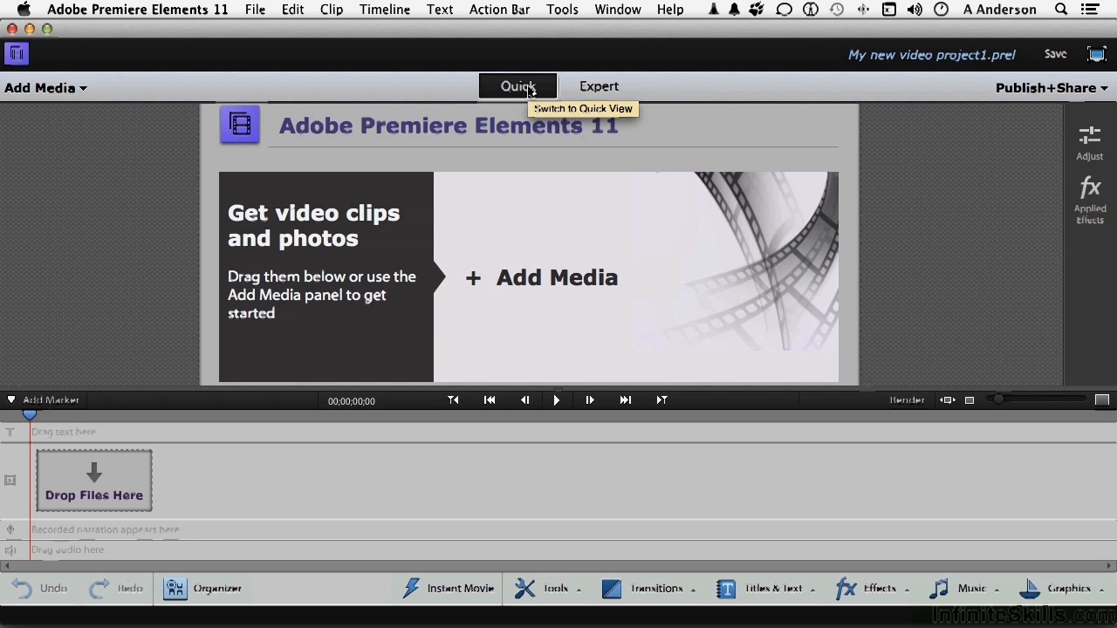
- Switch to Expert view, then open and close the Add Media import sources list
{"action": "left_click", "coordinate": [599, 85]}
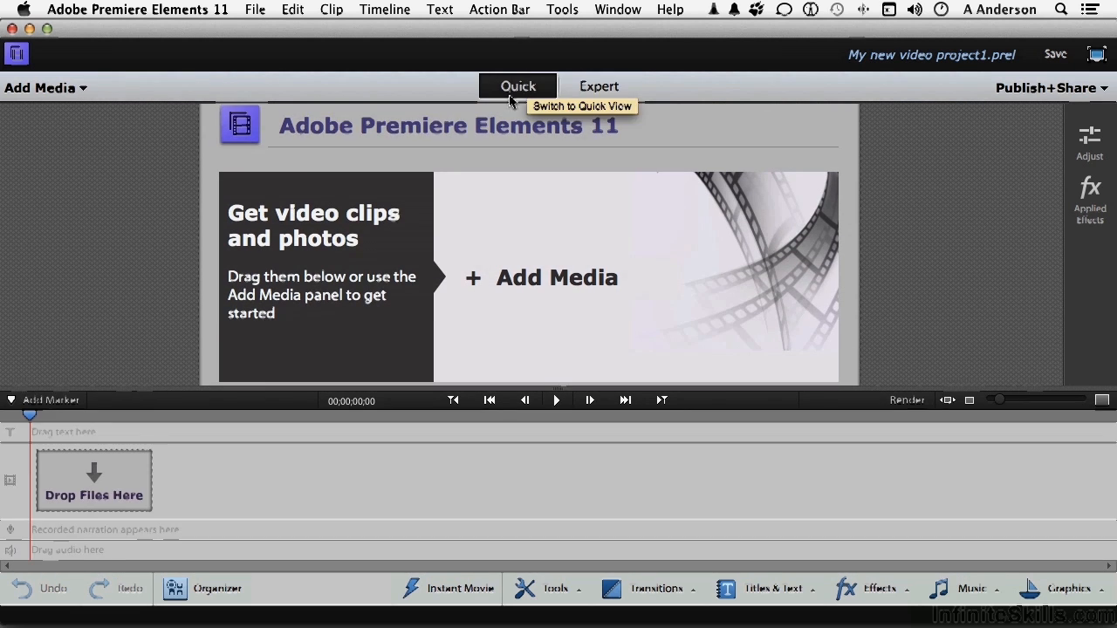
{"action": "mouse_move", "coordinate": [537, 146]}
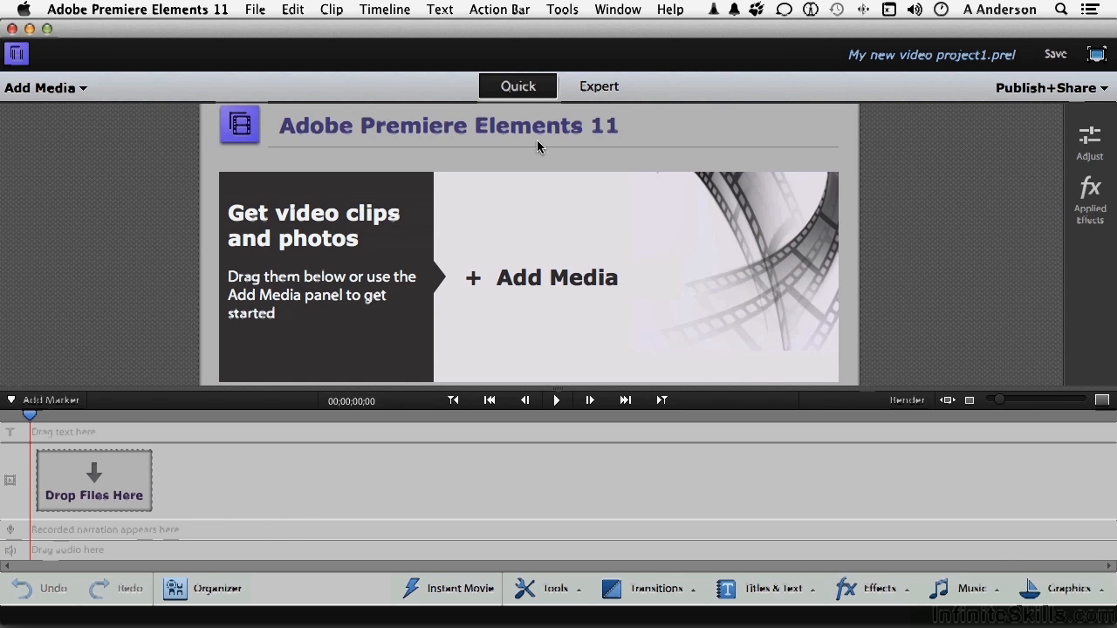
{"action": "left_click", "coordinate": [598, 85]}
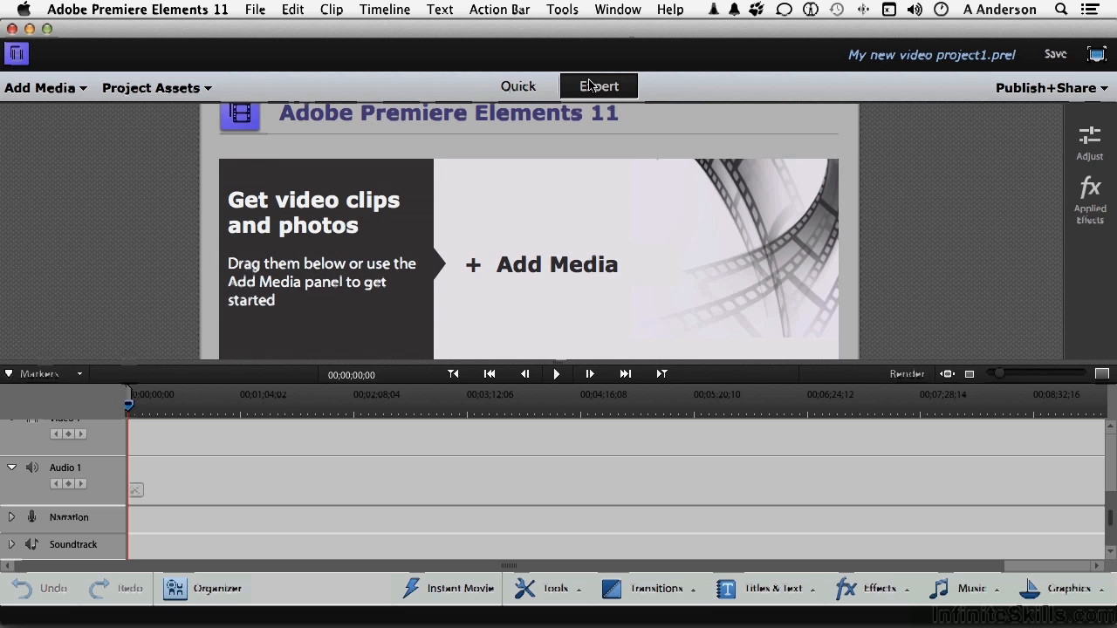
{"action": "left_click", "coordinate": [517, 85]}
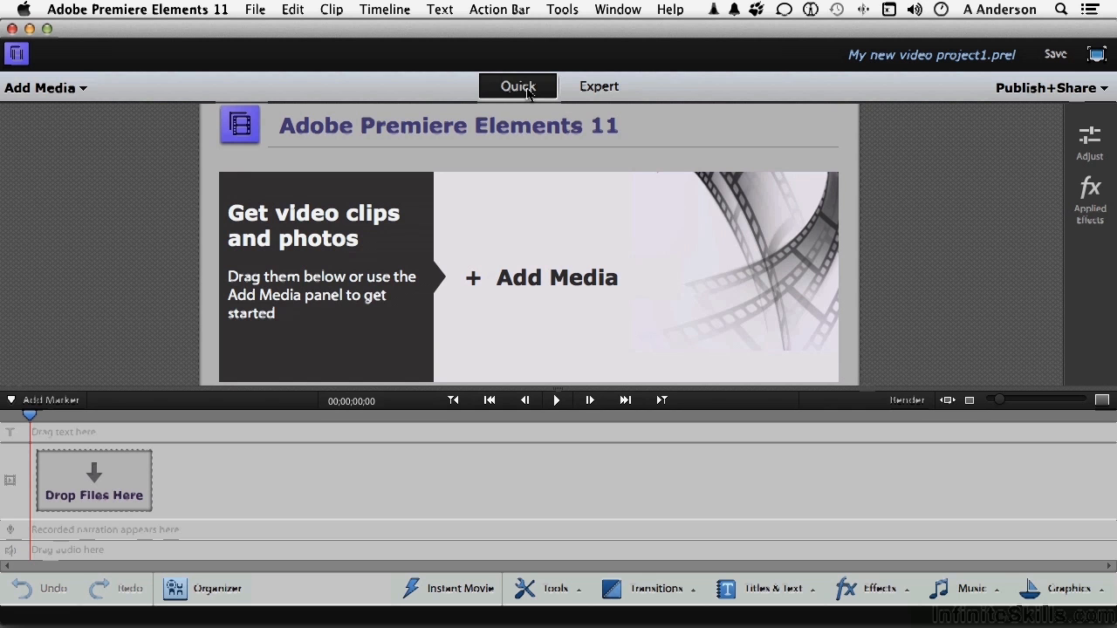
{"action": "left_click", "coordinate": [599, 86]}
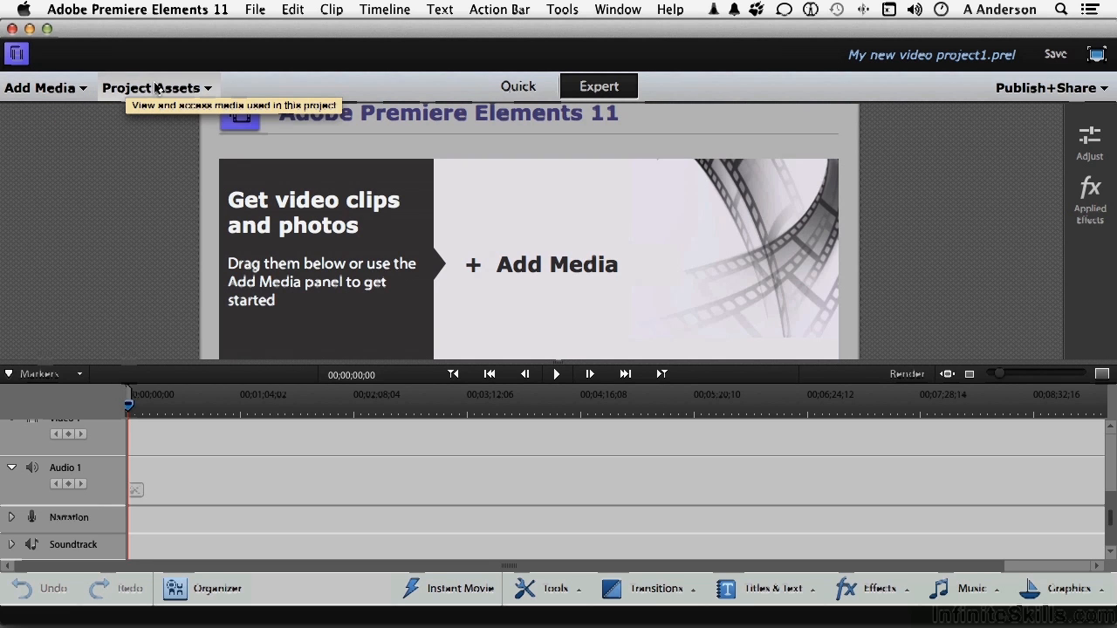
{"action": "left_click", "coordinate": [41, 88]}
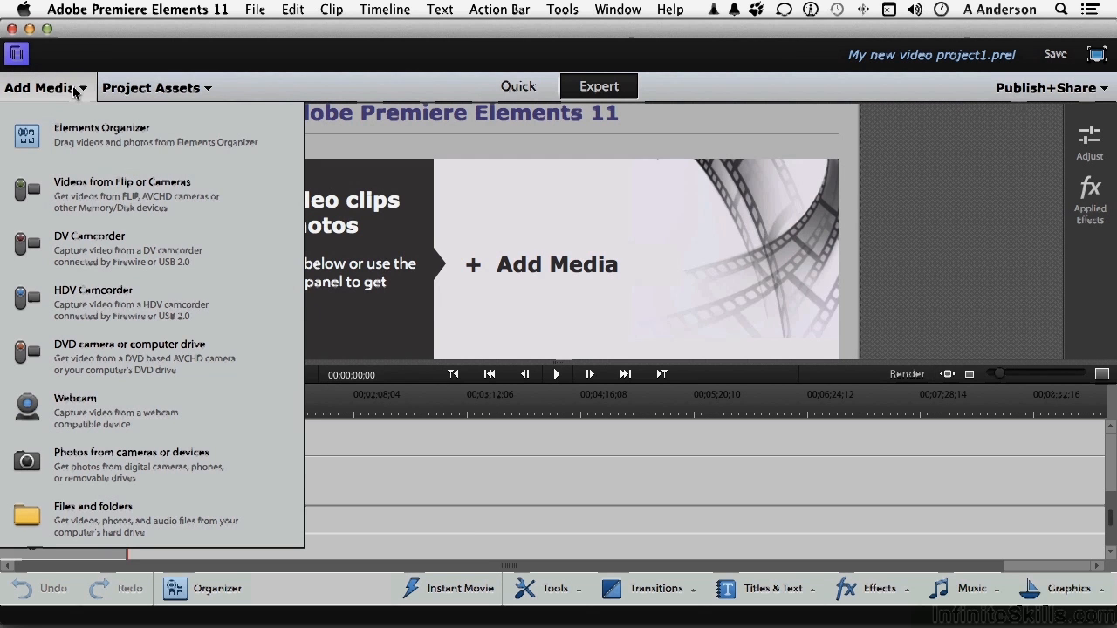
{"action": "mouse_move", "coordinate": [79, 135]}
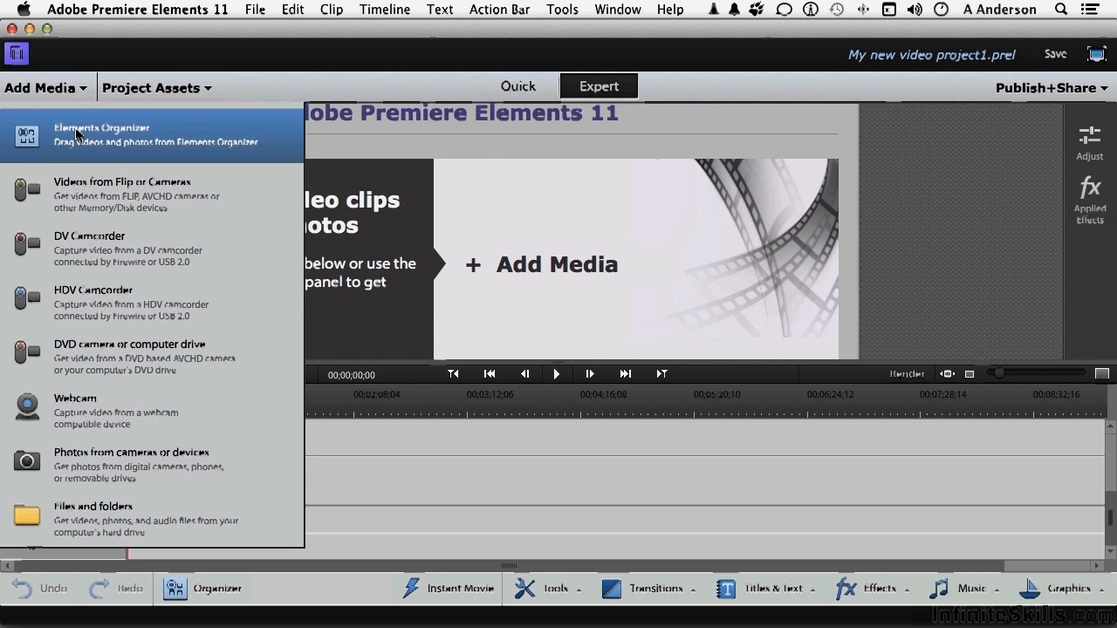
{"action": "mouse_move", "coordinate": [79, 183]}
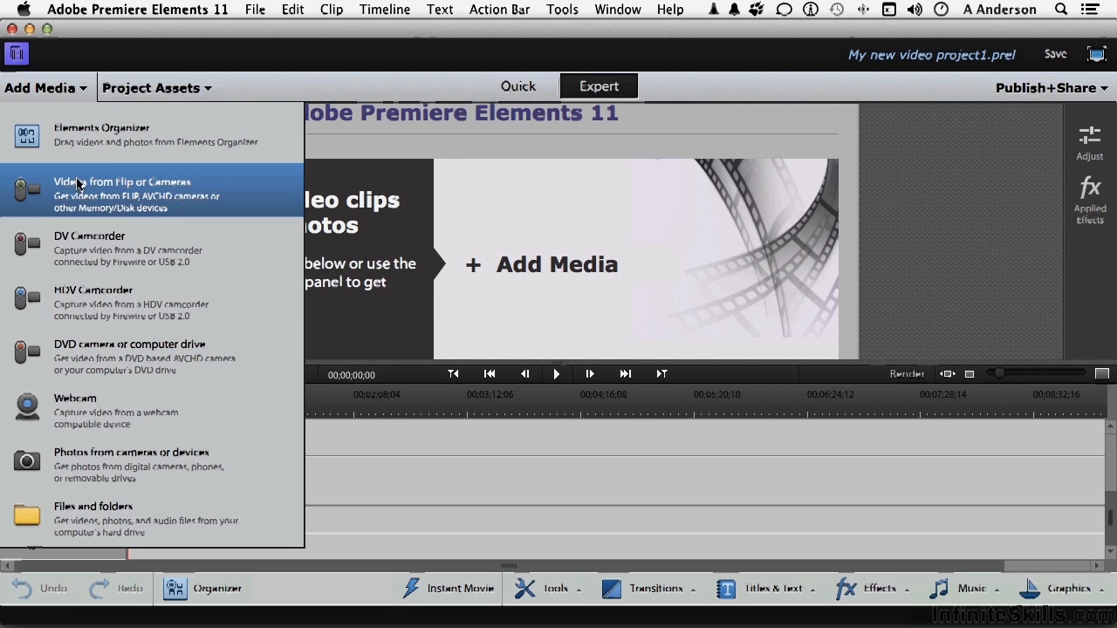
{"action": "mouse_move", "coordinate": [129, 356]}
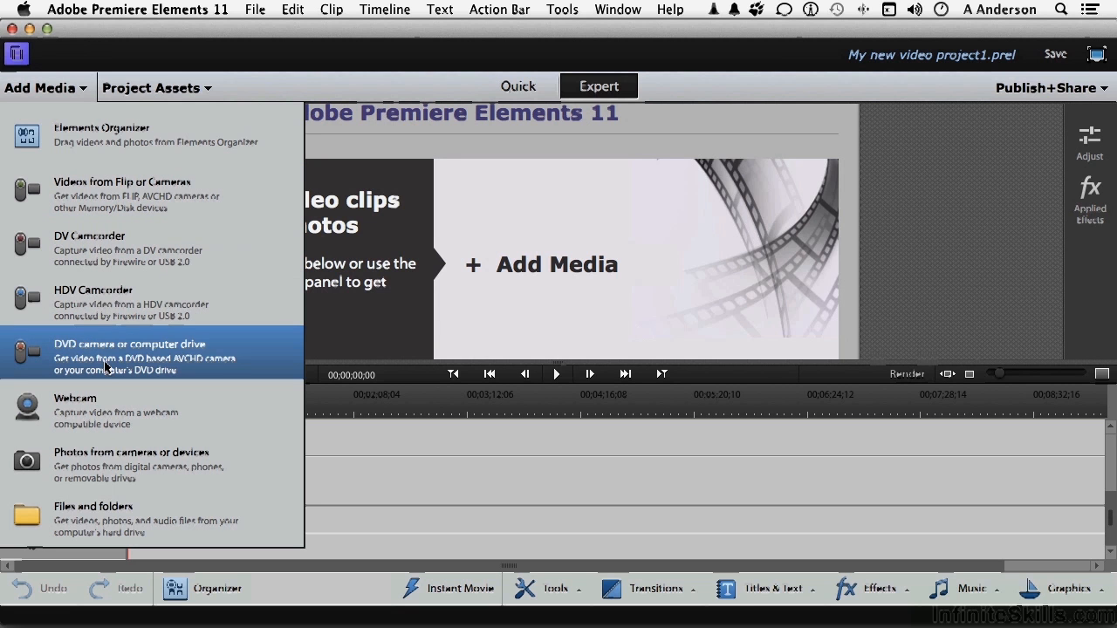
{"action": "mouse_move", "coordinate": [105, 410]}
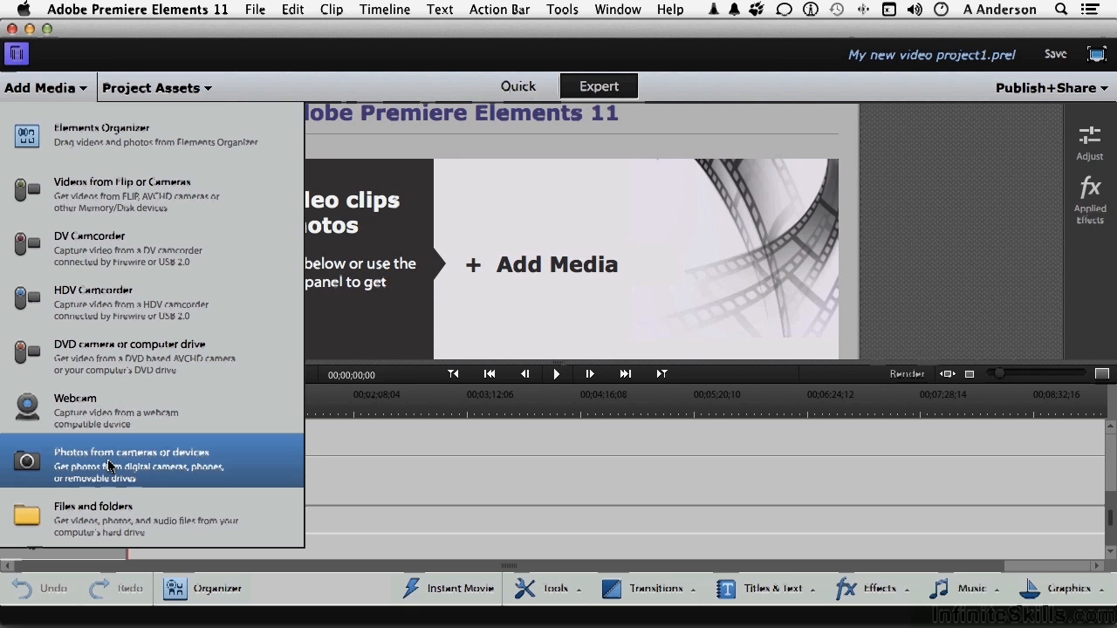
{"action": "mouse_move", "coordinate": [65, 101]}
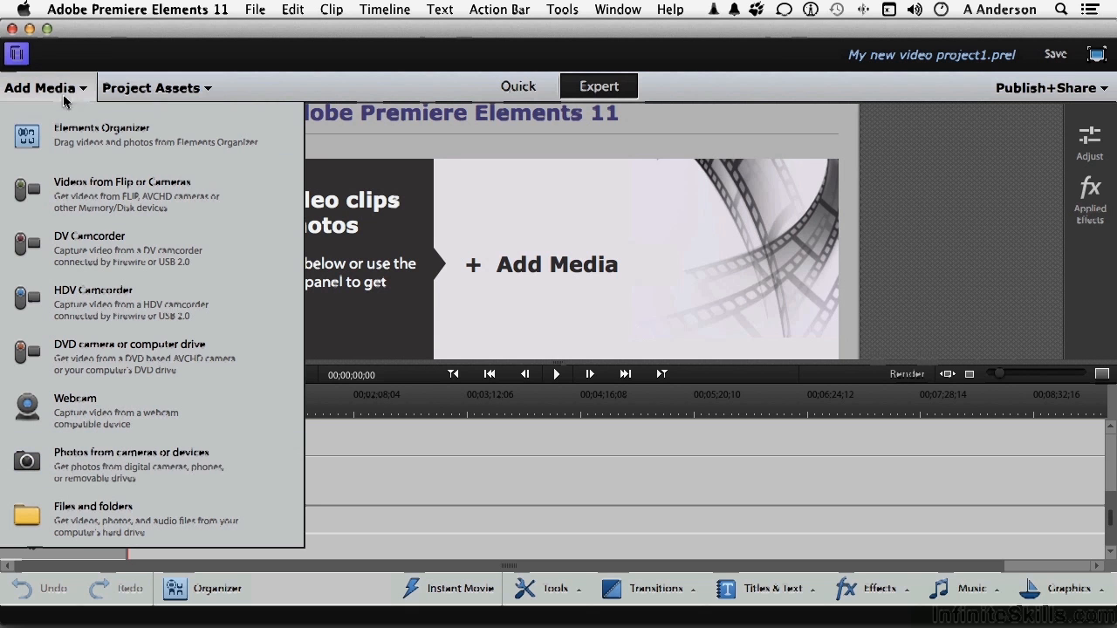
{"action": "left_click", "coordinate": [151, 87]}
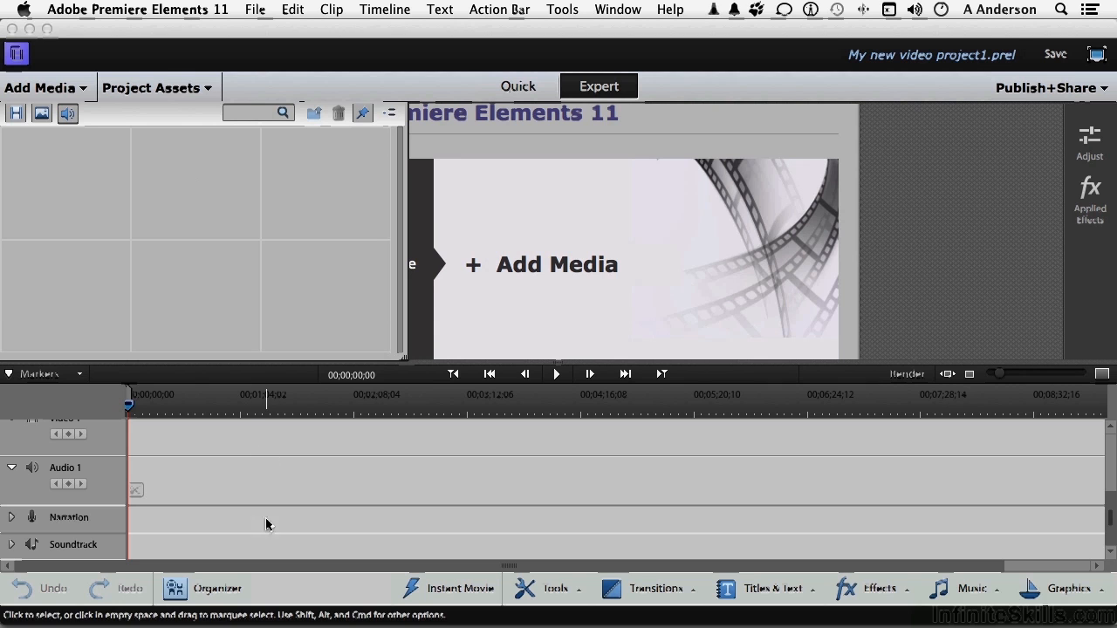
{"action": "mouse_move", "coordinate": [268, 505]}
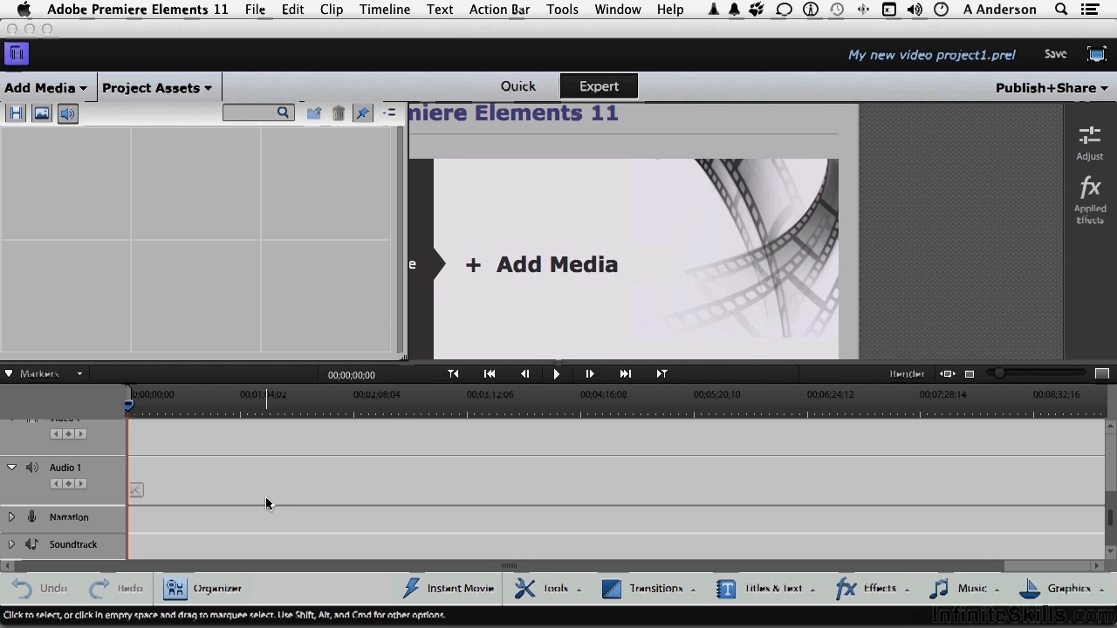
{"action": "mouse_move", "coordinate": [262, 515]}
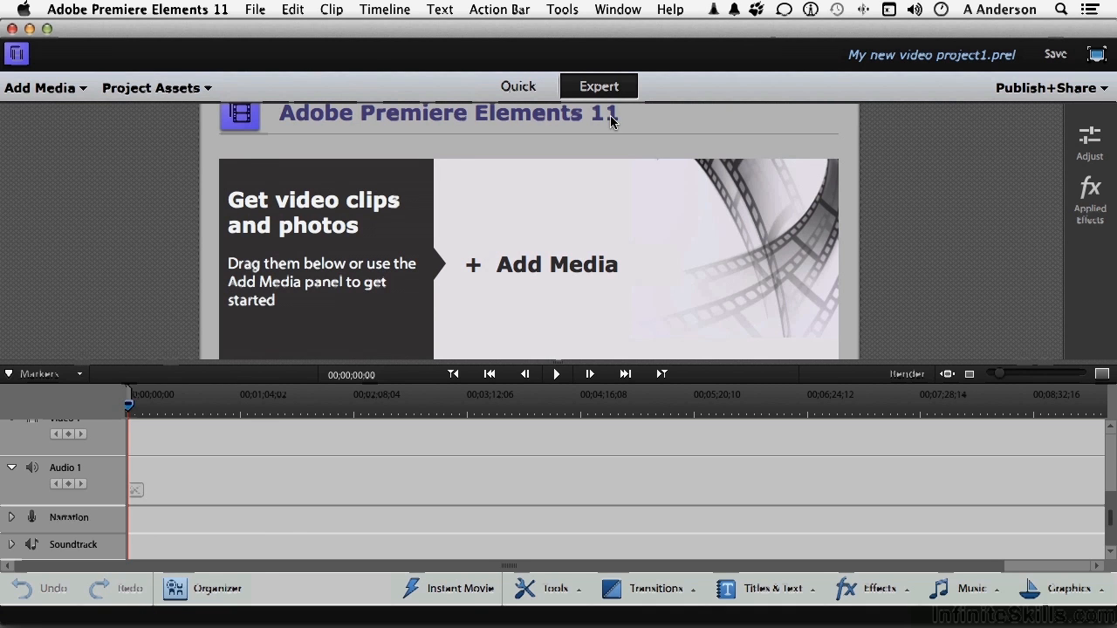
{"action": "mouse_move", "coordinate": [932, 55]}
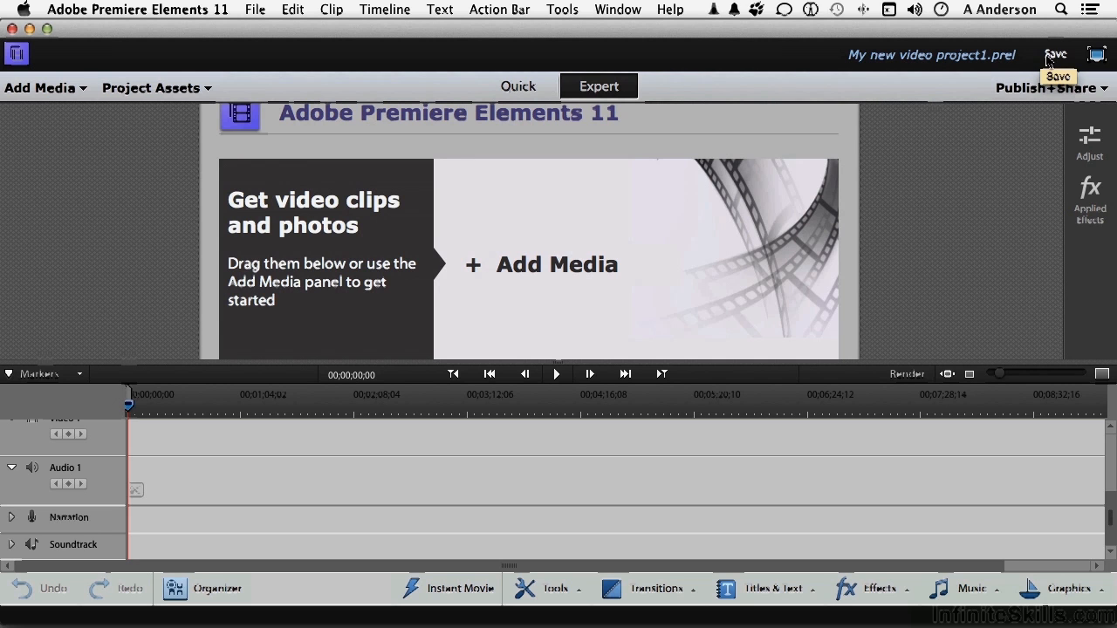
{"action": "left_click", "coordinate": [255, 10]}
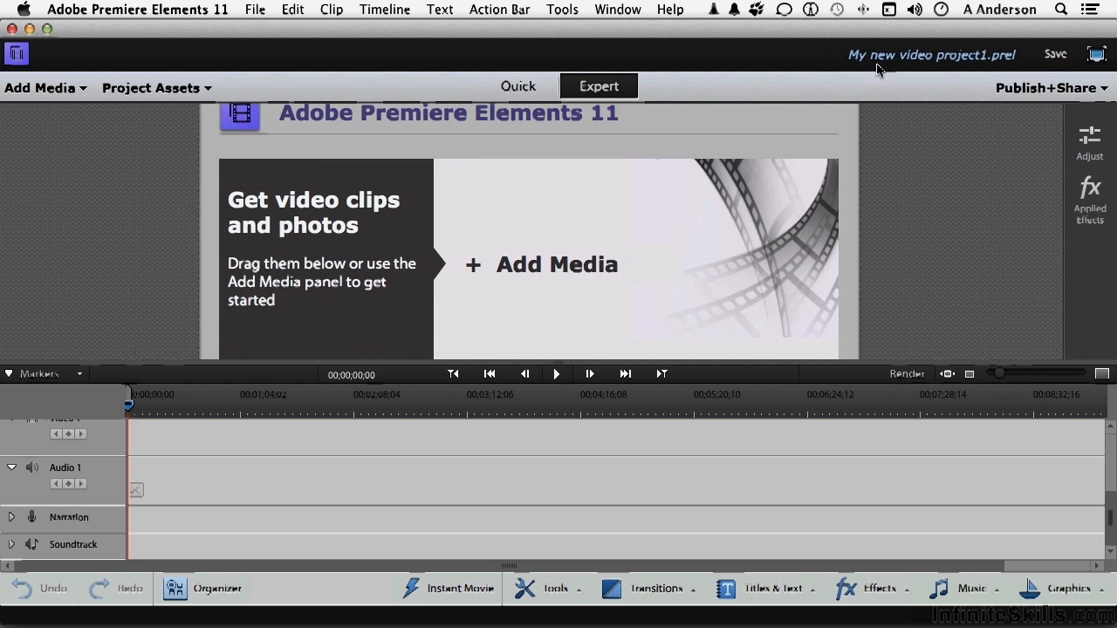
{"action": "mouse_move", "coordinate": [1055, 55]}
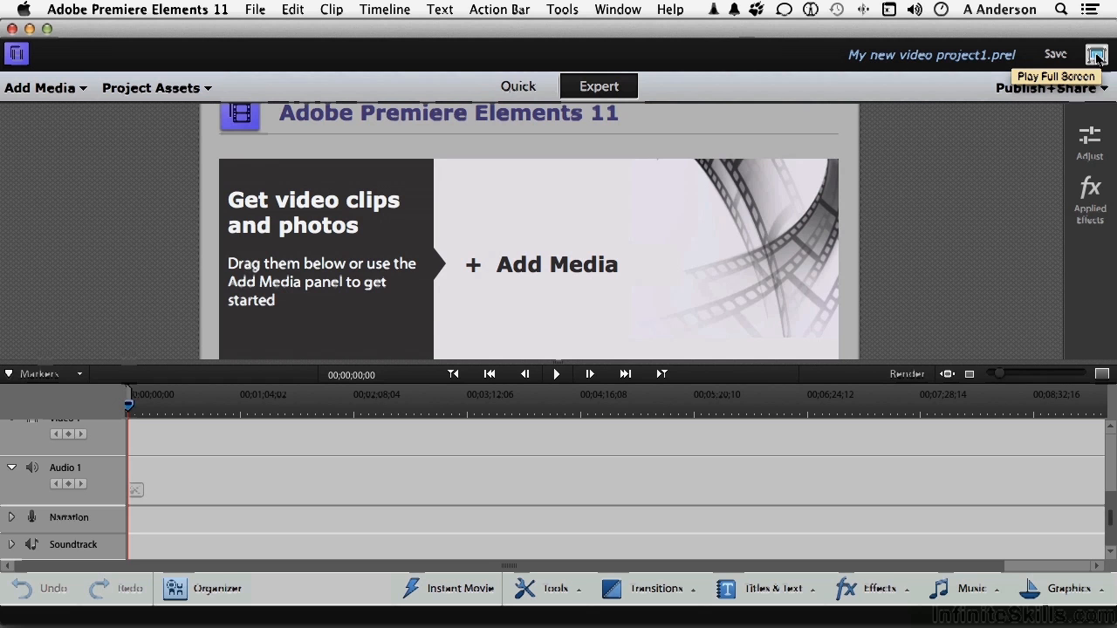
{"action": "mouse_move", "coordinate": [977, 95]}
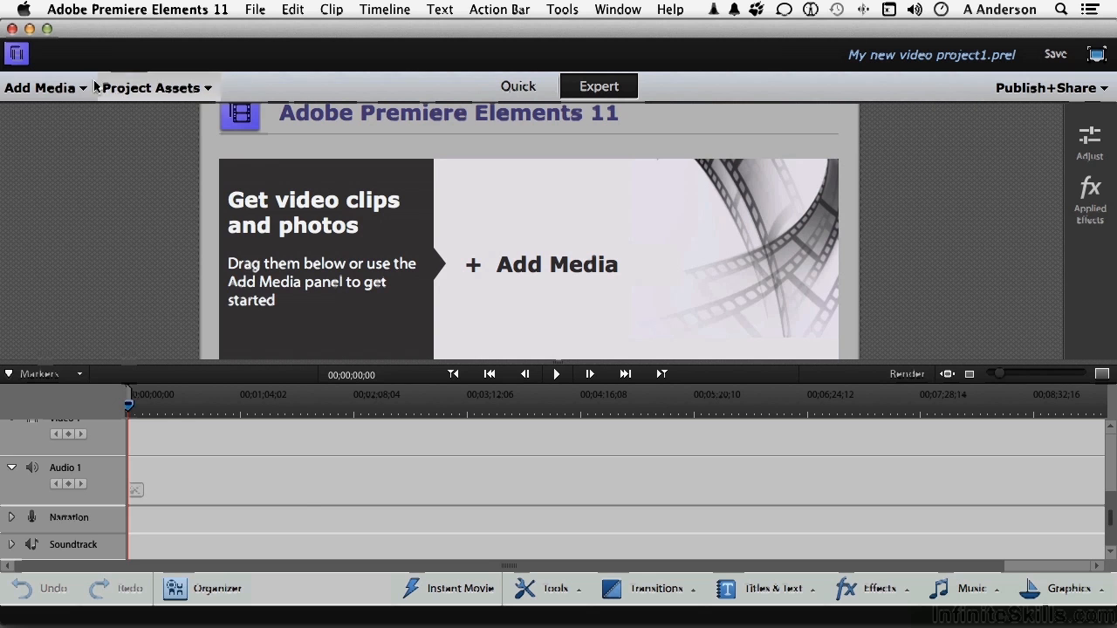
{"action": "left_click", "coordinate": [42, 88]}
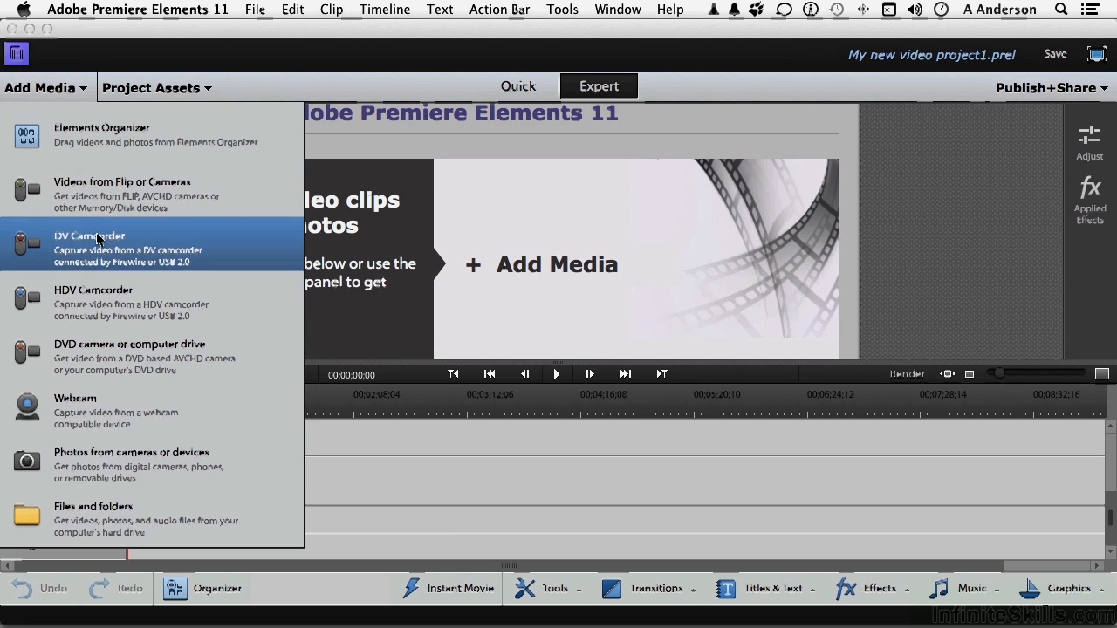
{"action": "mouse_move", "coordinate": [905, 174]}
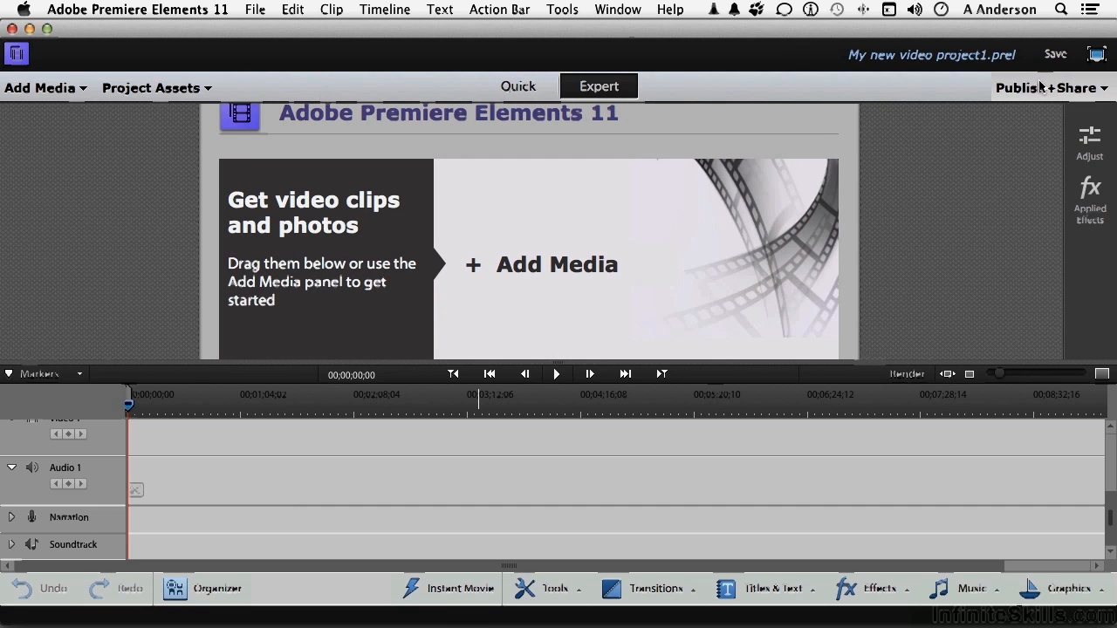
{"action": "left_click", "coordinate": [1047, 88]}
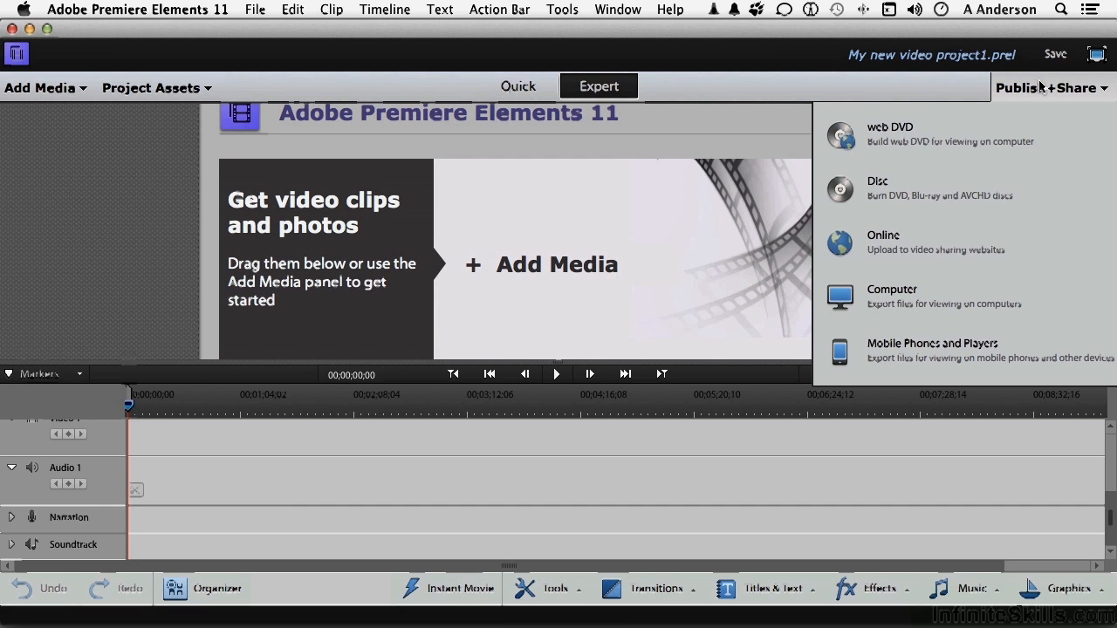
{"action": "mouse_move", "coordinate": [1047, 88]}
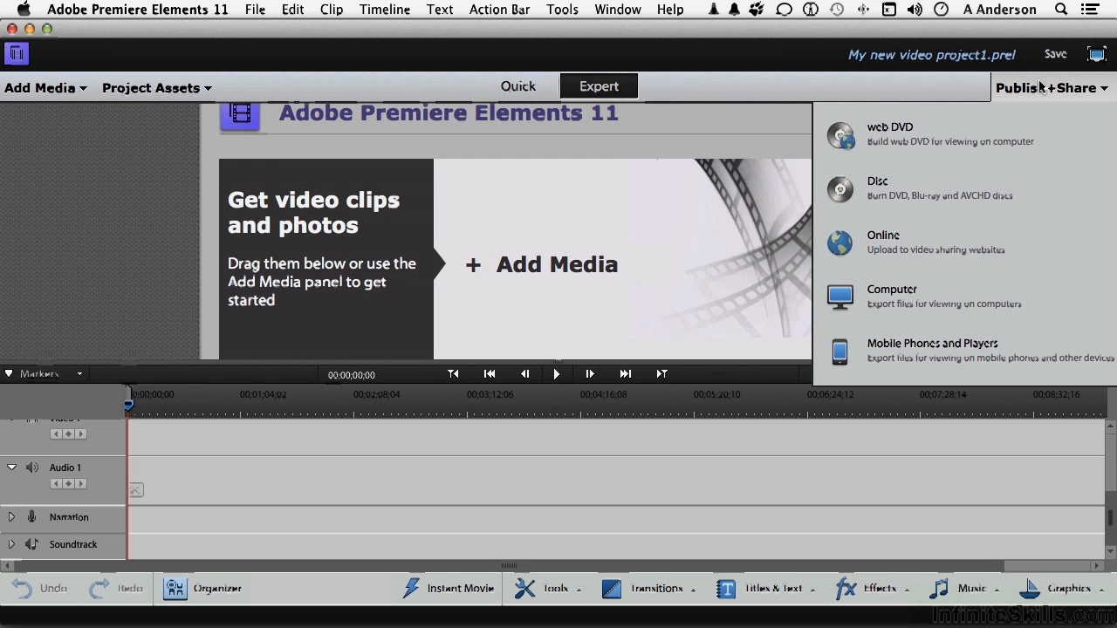
{"action": "mouse_move", "coordinate": [954, 84]}
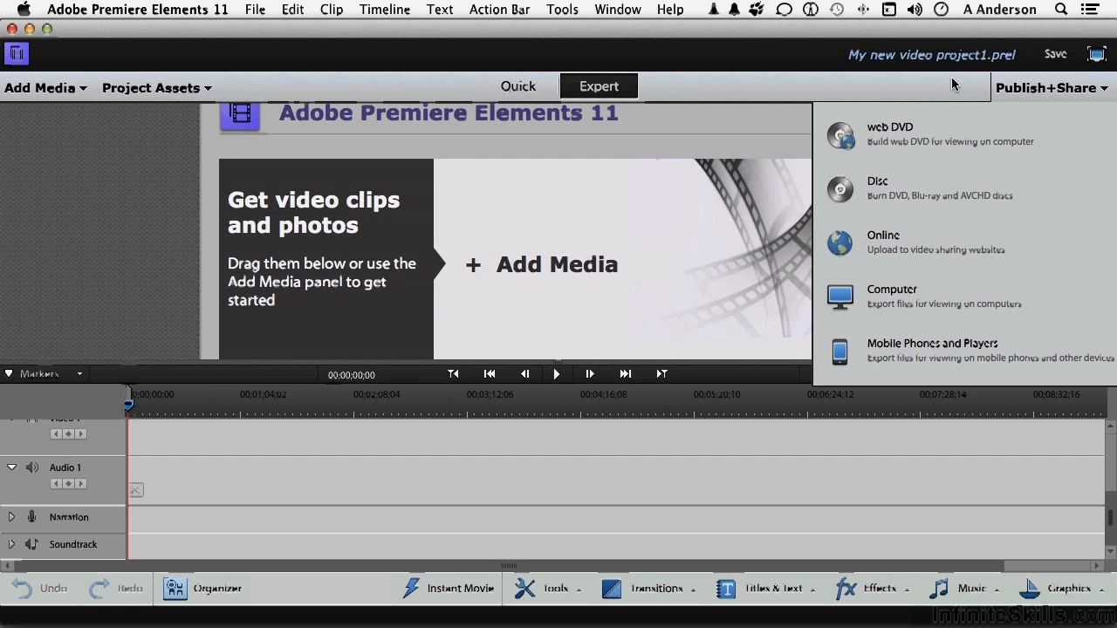
- Dismiss the Publish+Share destinations list to reveal the full Expert workspace
{"action": "left_click", "coordinate": [1050, 87]}
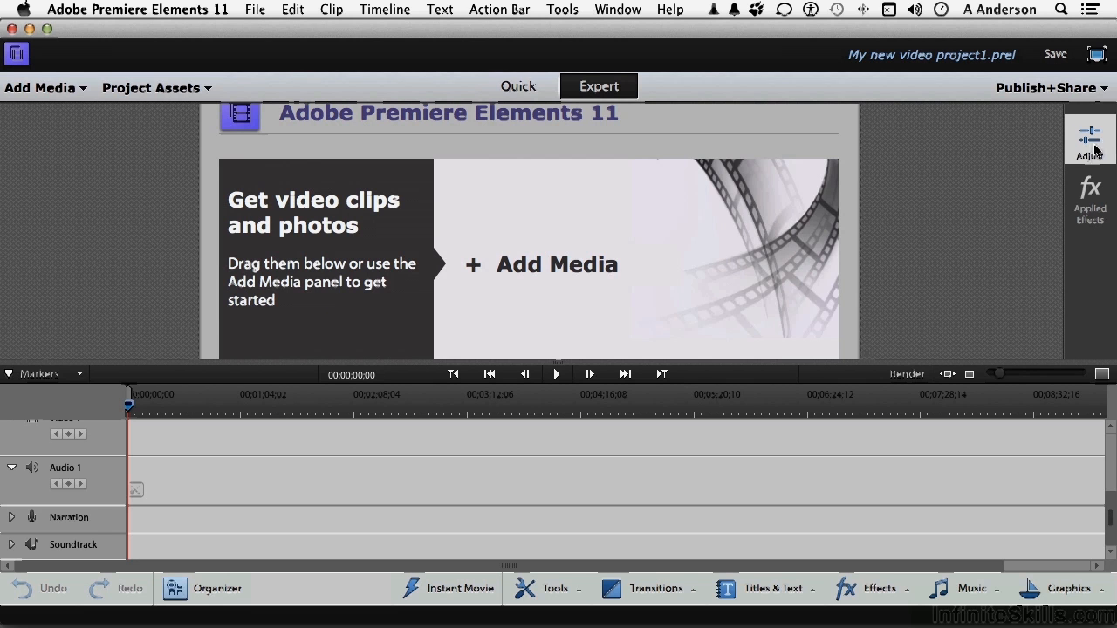
{"action": "mouse_move", "coordinate": [646, 216]}
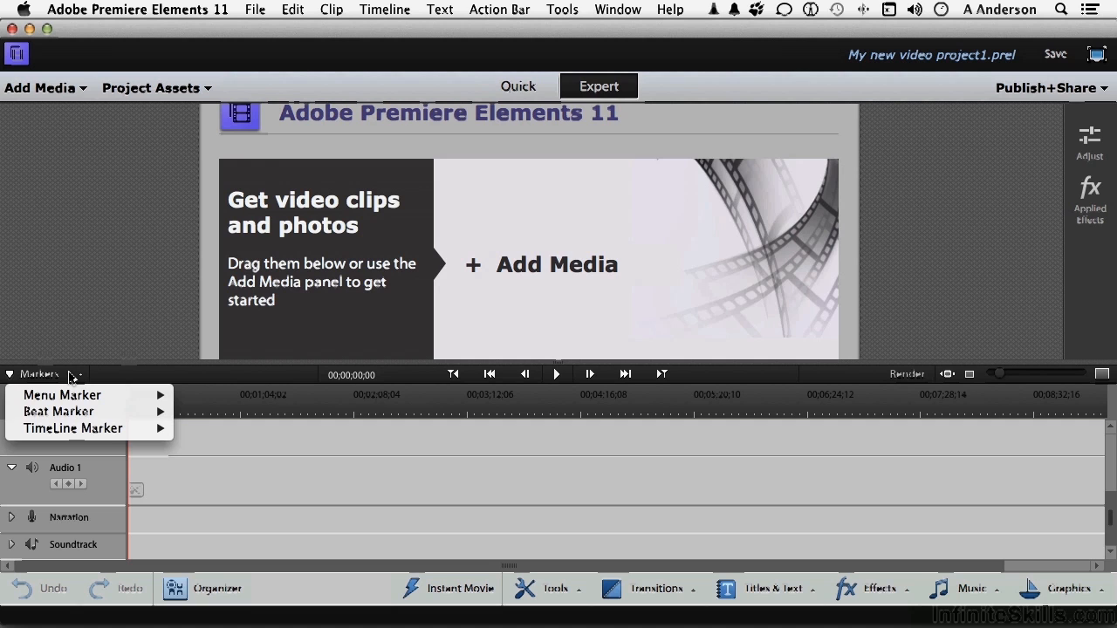
{"action": "mouse_move", "coordinate": [583, 377]}
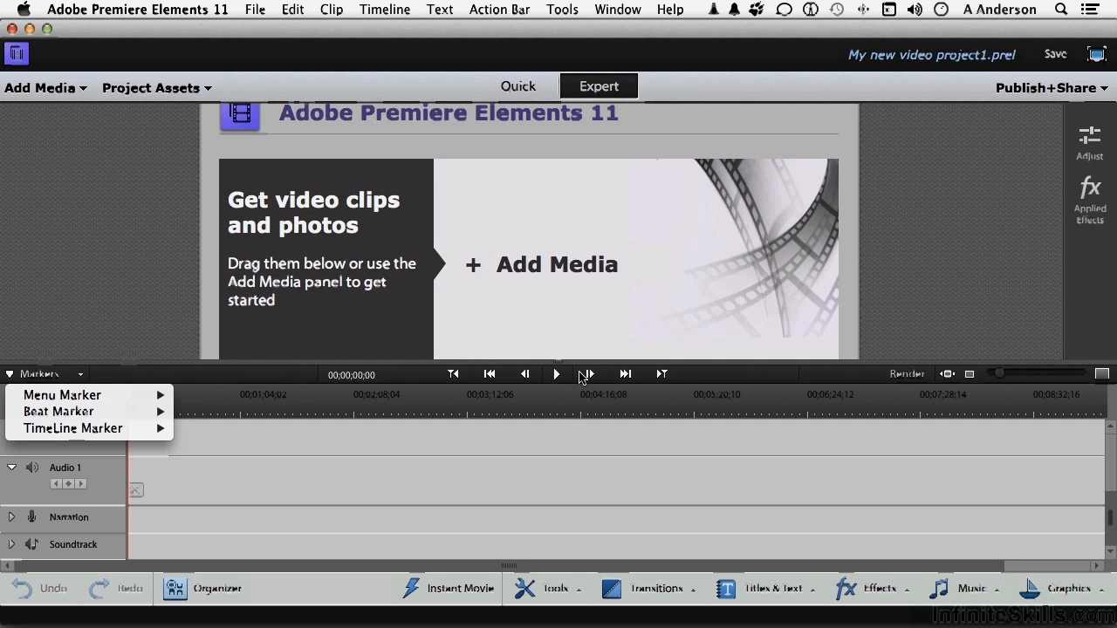
{"action": "mouse_move", "coordinate": [915, 375]}
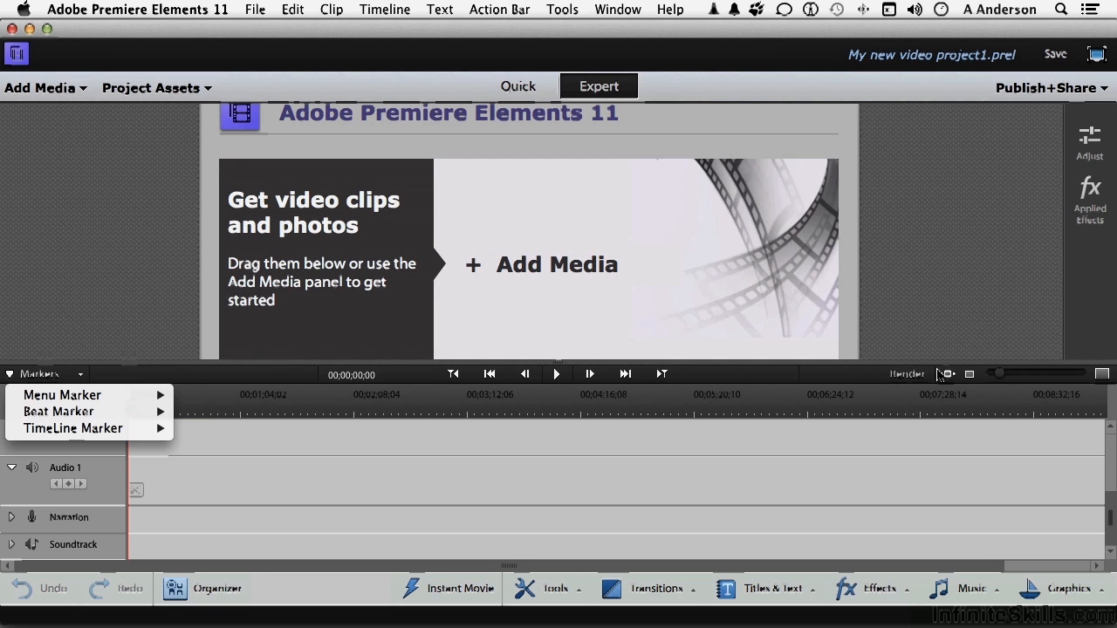
{"action": "mouse_move", "coordinate": [995, 356]}
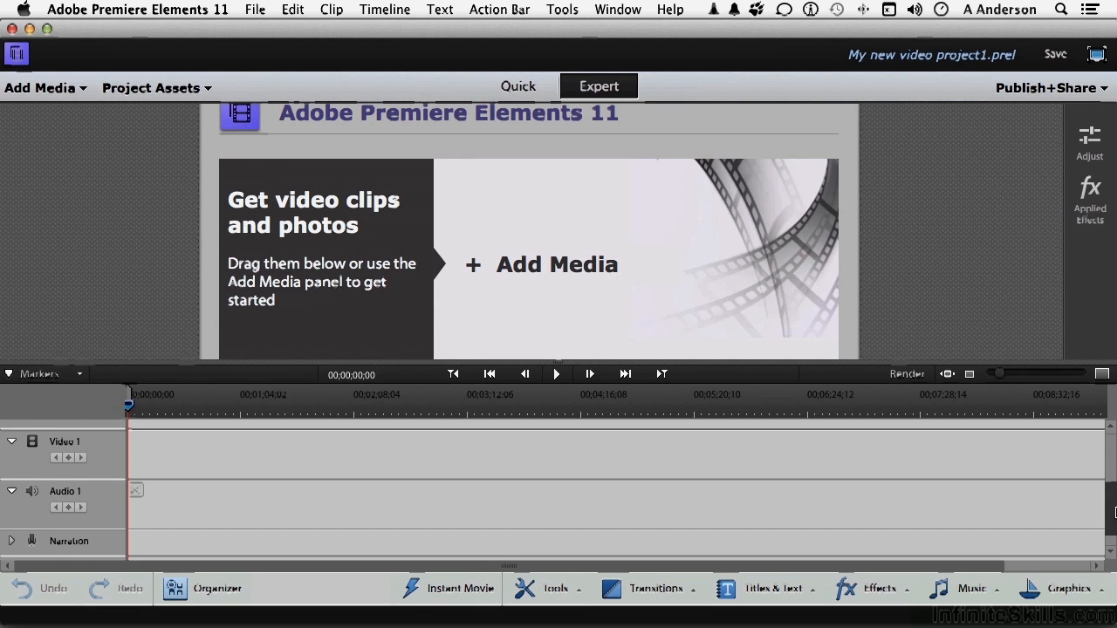
{"action": "scroll", "scroll_direction": "down", "scroll_amount": 3}
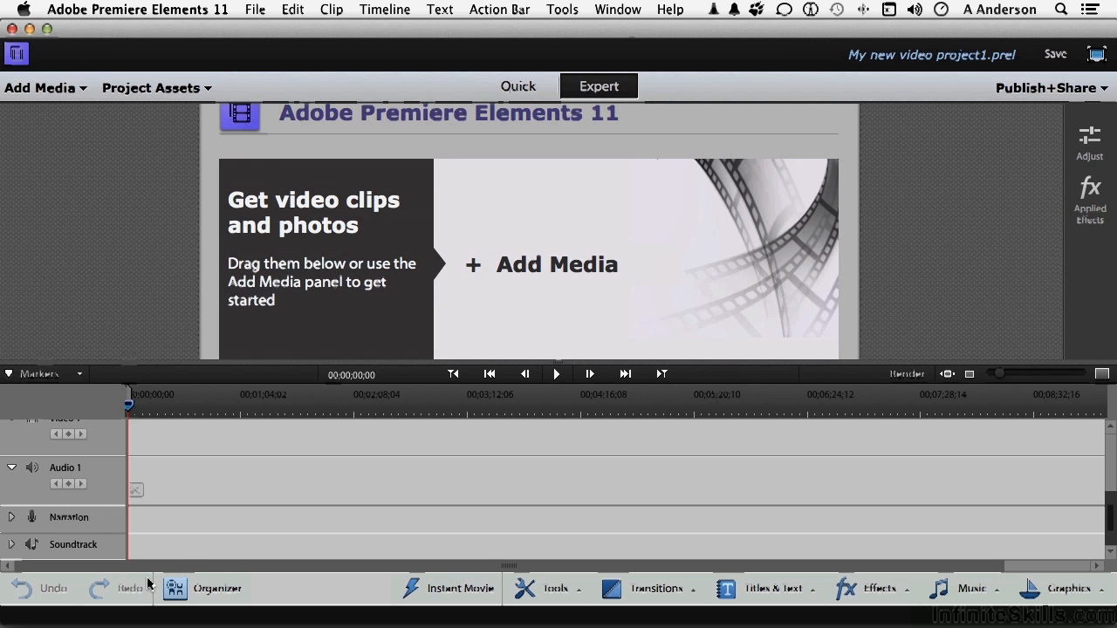
{"action": "mouse_move", "coordinate": [380, 586]}
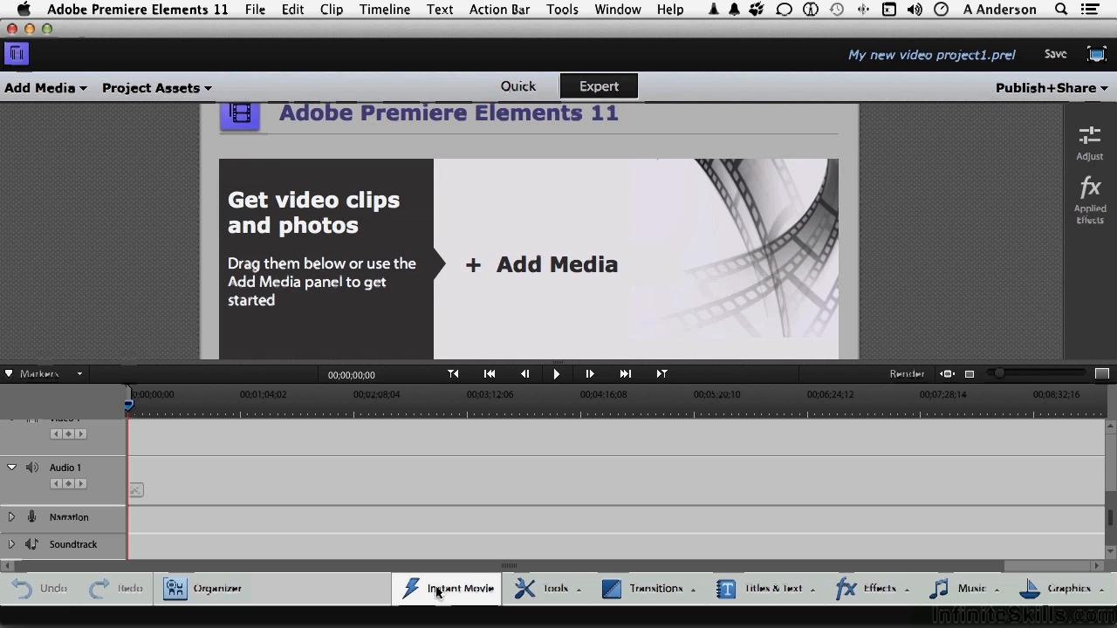
{"action": "mouse_move", "coordinate": [460, 588]}
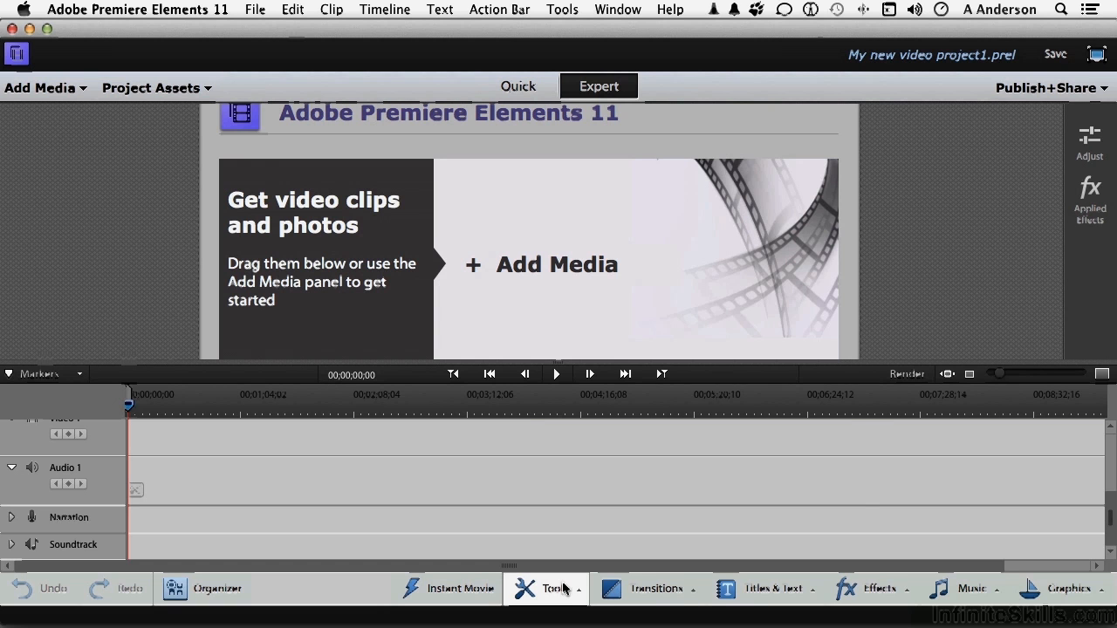
- Browse the action bar Tools list, scrolling through it, then close it
{"action": "left_click", "coordinate": [552, 589]}
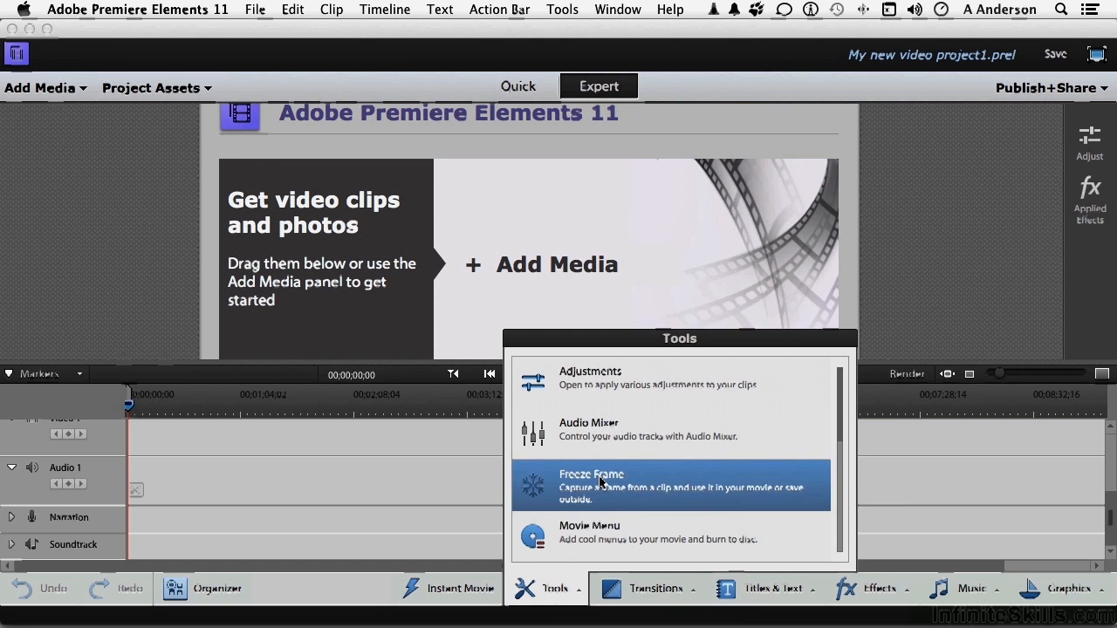
{"action": "mouse_move", "coordinate": [602, 434]}
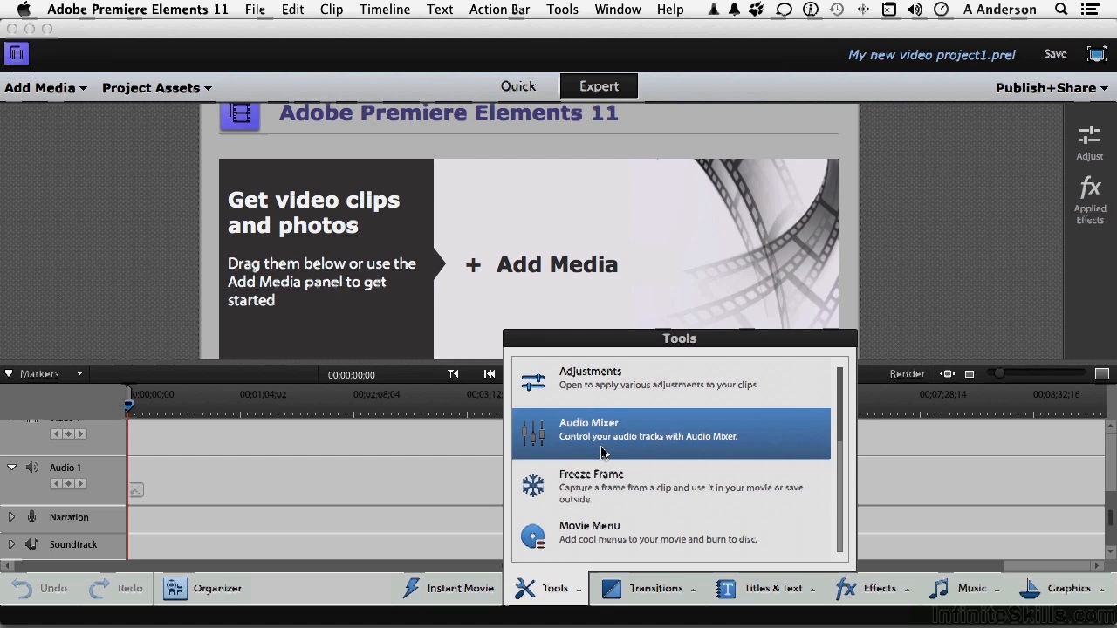
{"action": "scroll", "scroll_direction": "down", "scroll_amount": 3}
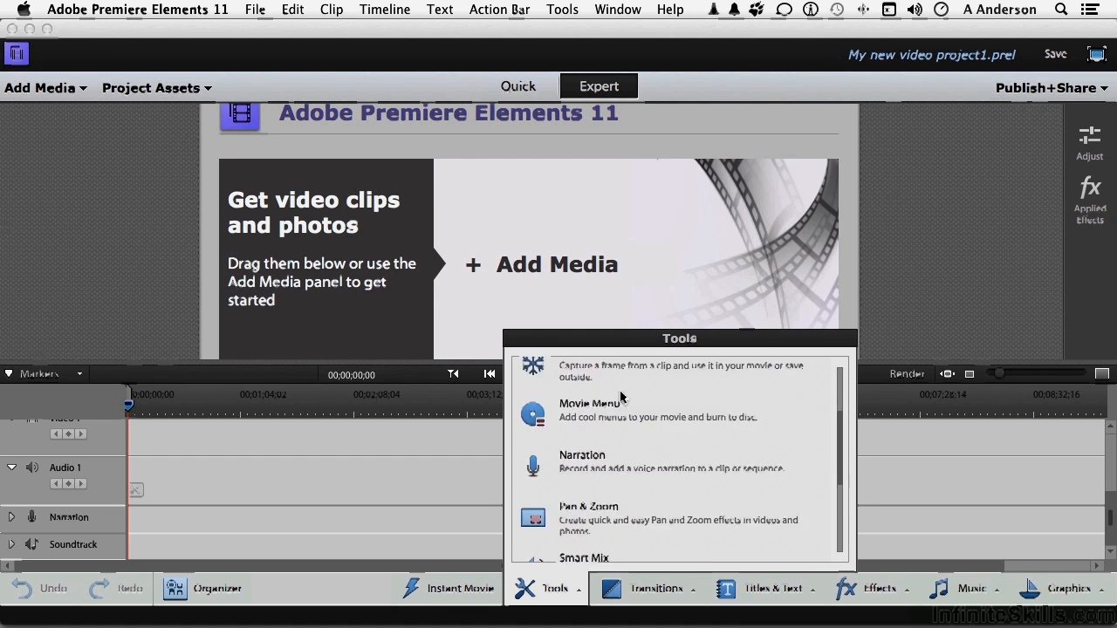
{"action": "left_click", "coordinate": [656, 588]}
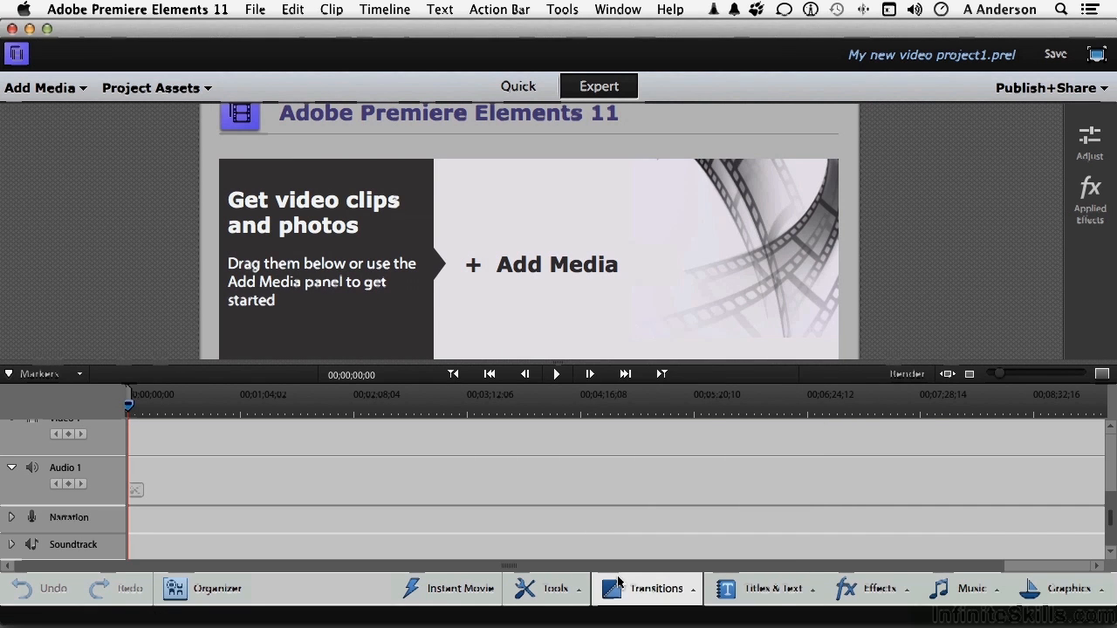
- Preview the Transitions and Effects collections, ending with the Music soundtrack library open
{"action": "left_click", "coordinate": [646, 588]}
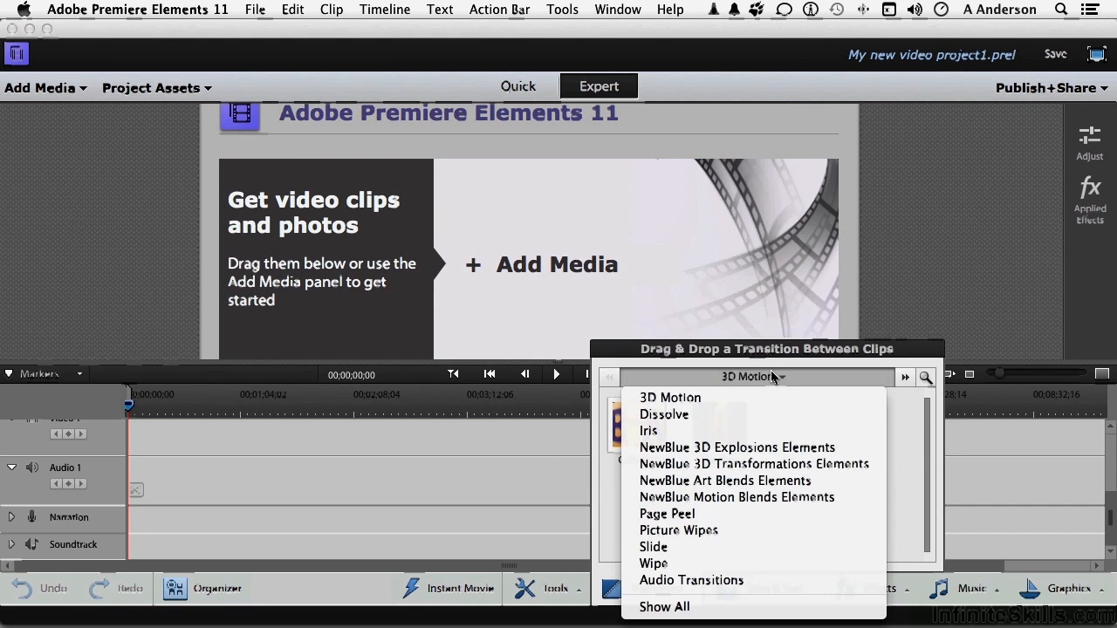
{"action": "left_click", "coordinate": [671, 398]}
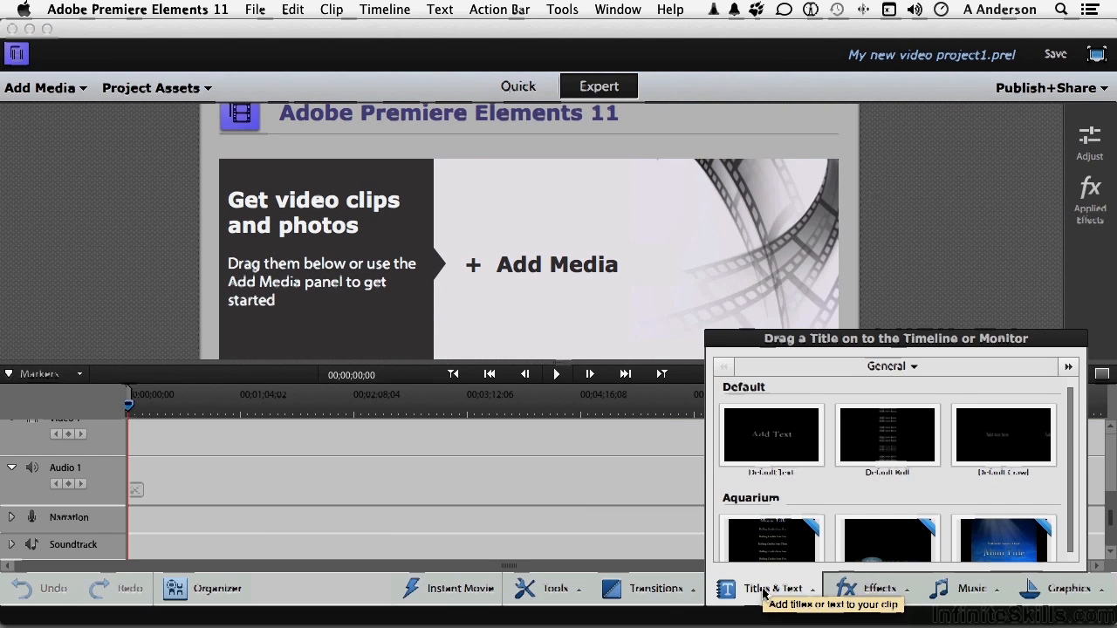
{"action": "left_click", "coordinate": [879, 588]}
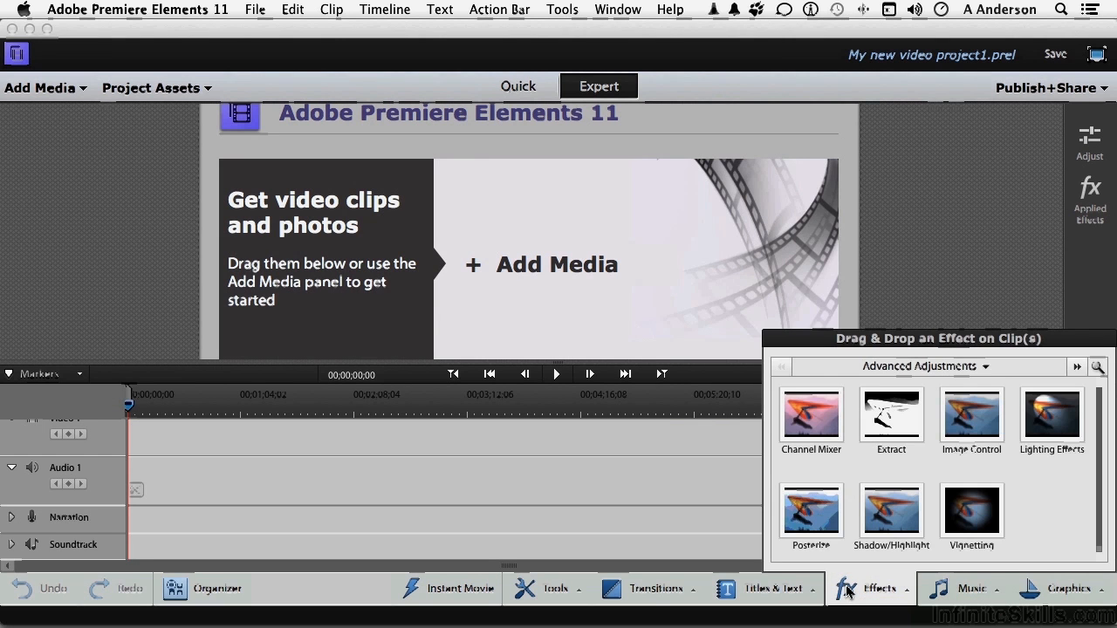
{"action": "left_click", "coordinate": [972, 588]}
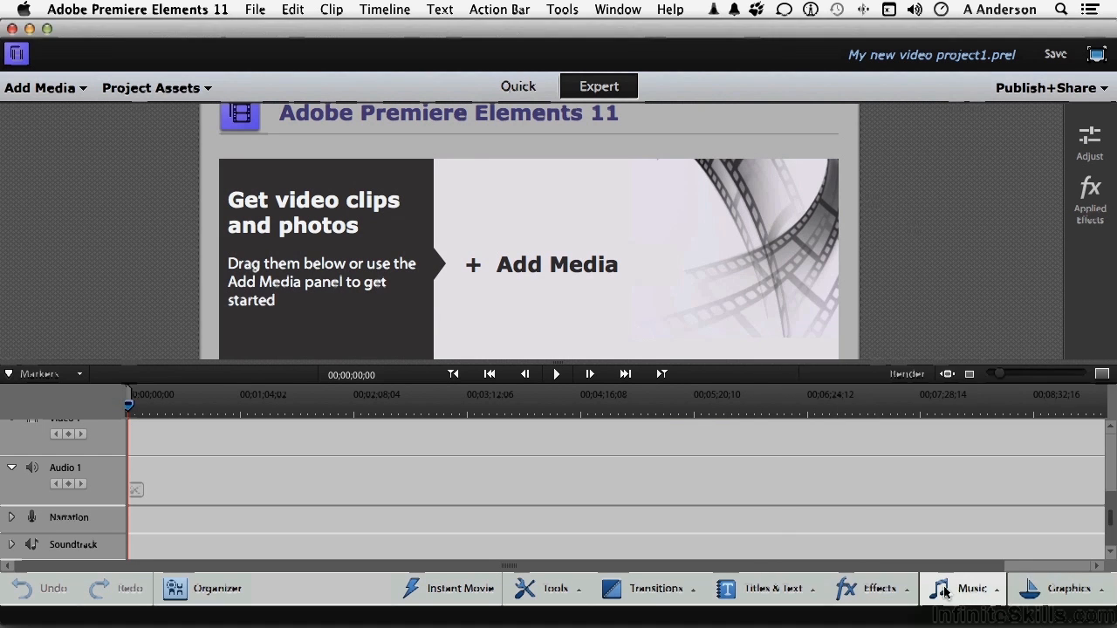
{"action": "left_click", "coordinate": [972, 588]}
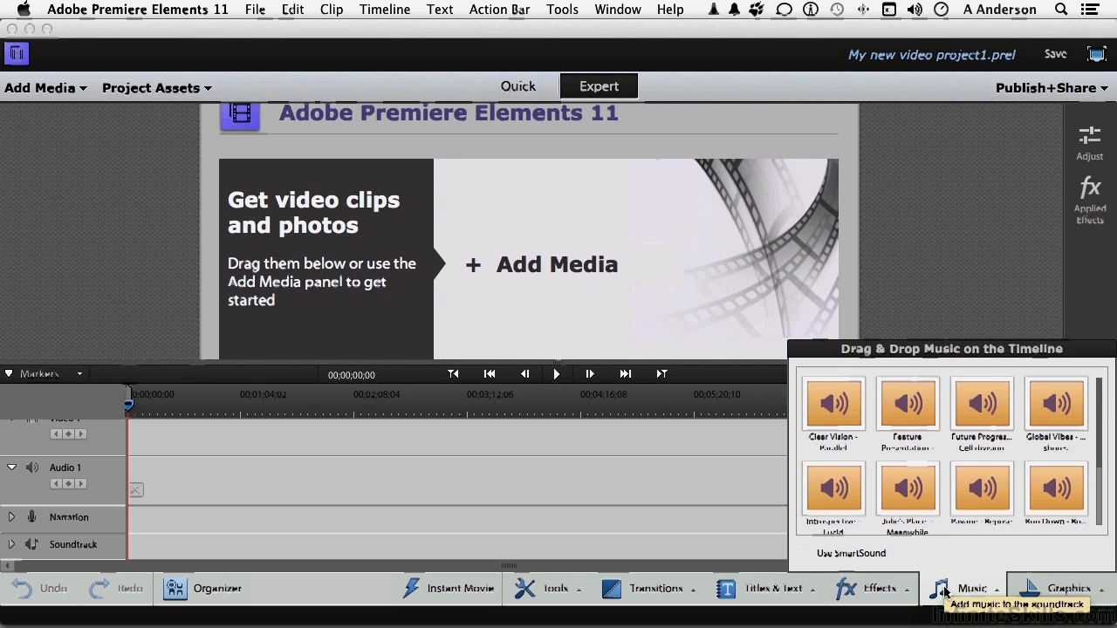